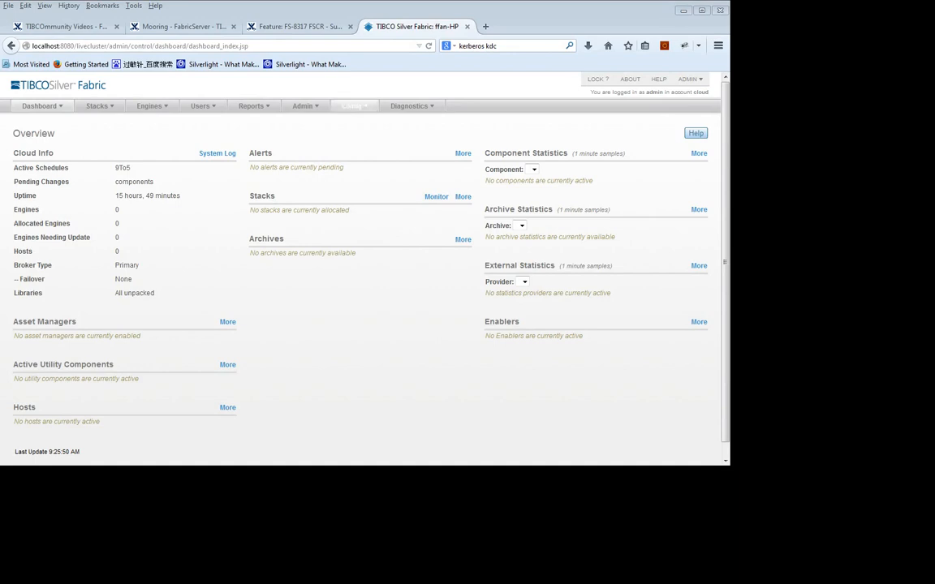
- Navigate to Config > Broker and show the Security category settings
click(352, 106)
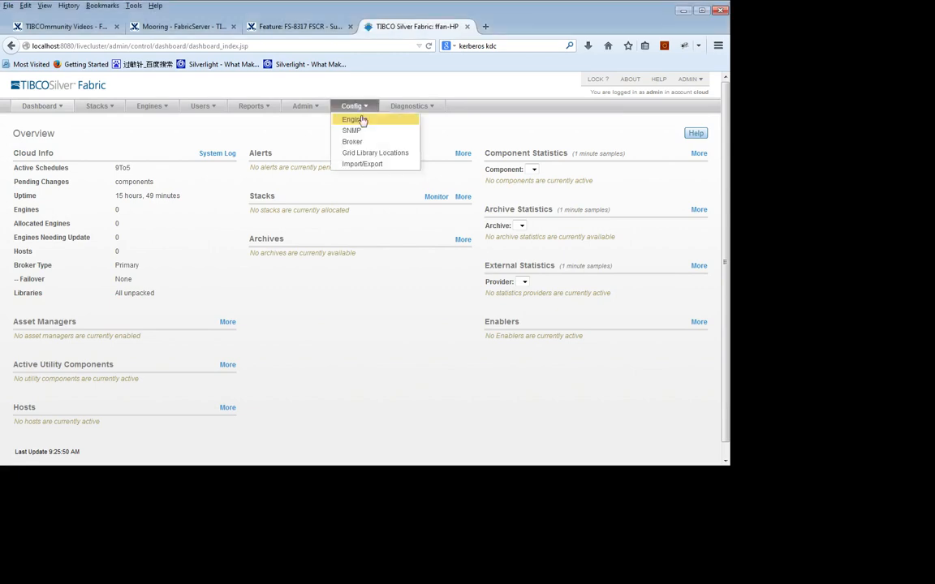
click(350, 141)
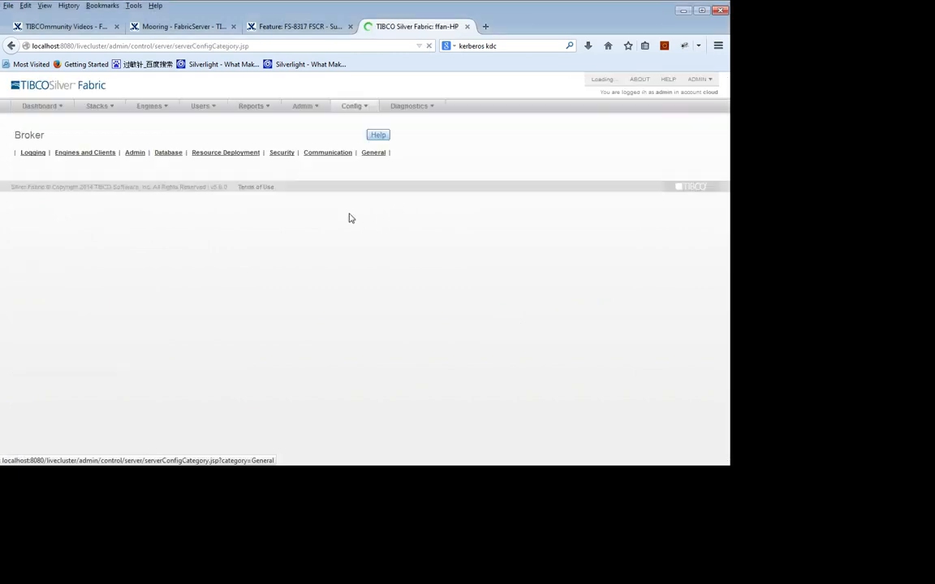
click(282, 153)
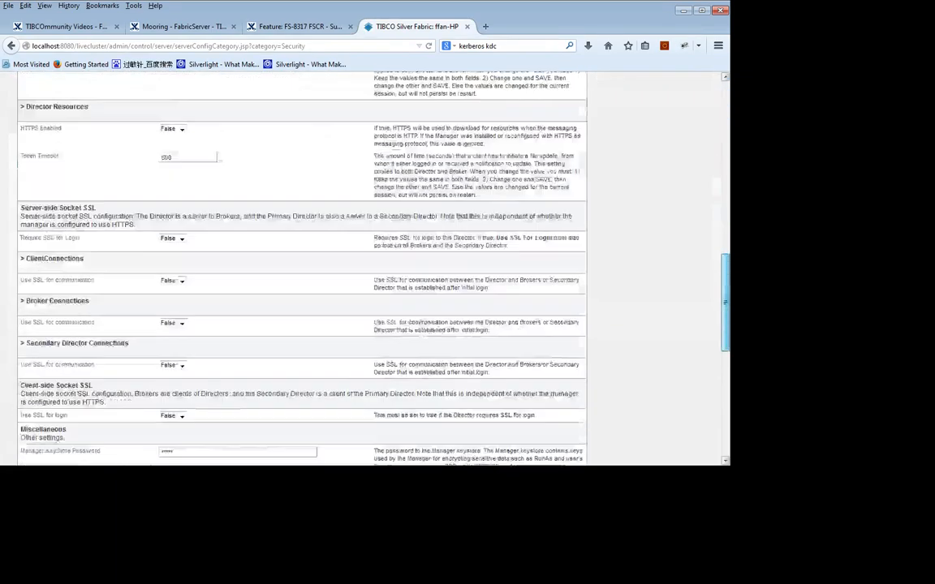
- Set Enable Kerberos SSO to True with broker SPN and keytab filled, then save
scroll(down, 3)
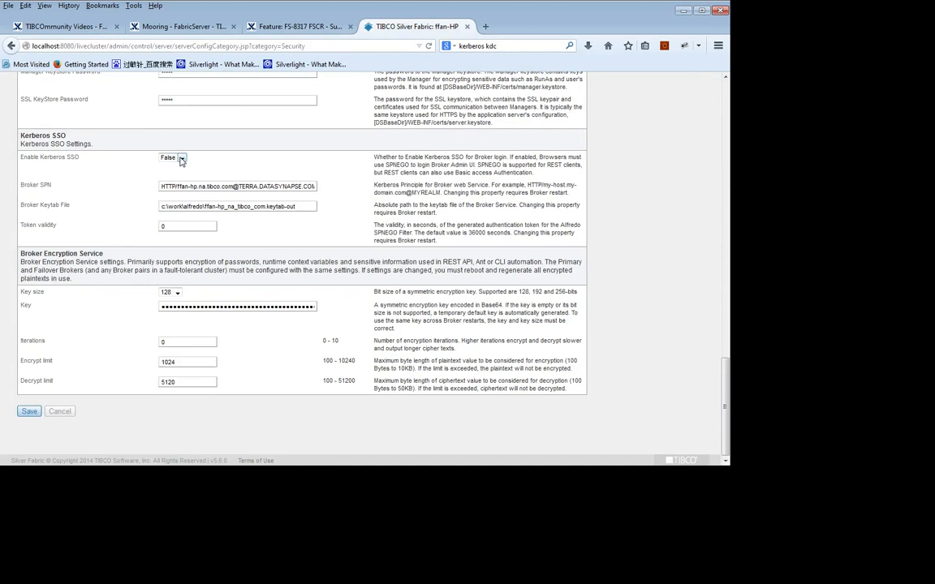
click(172, 156)
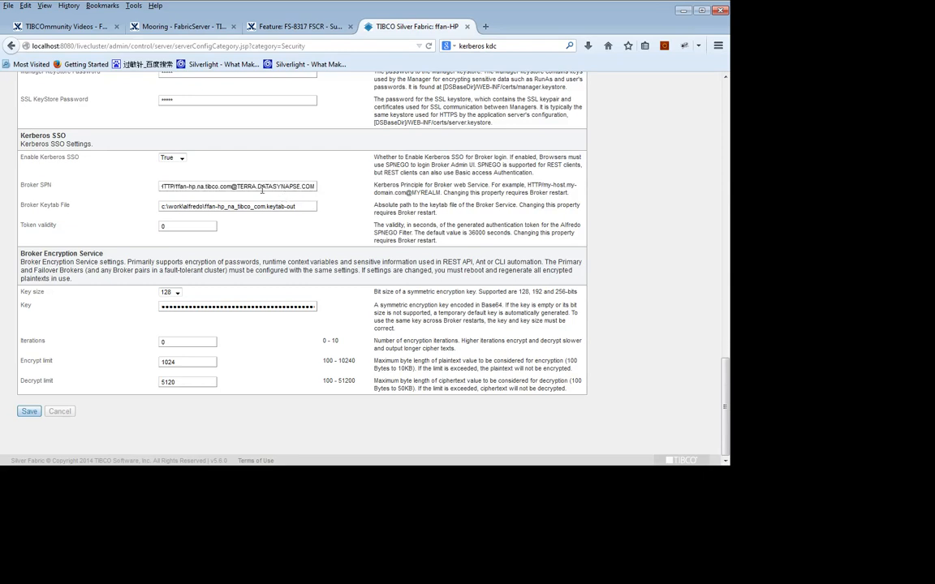
double_click(237, 185)
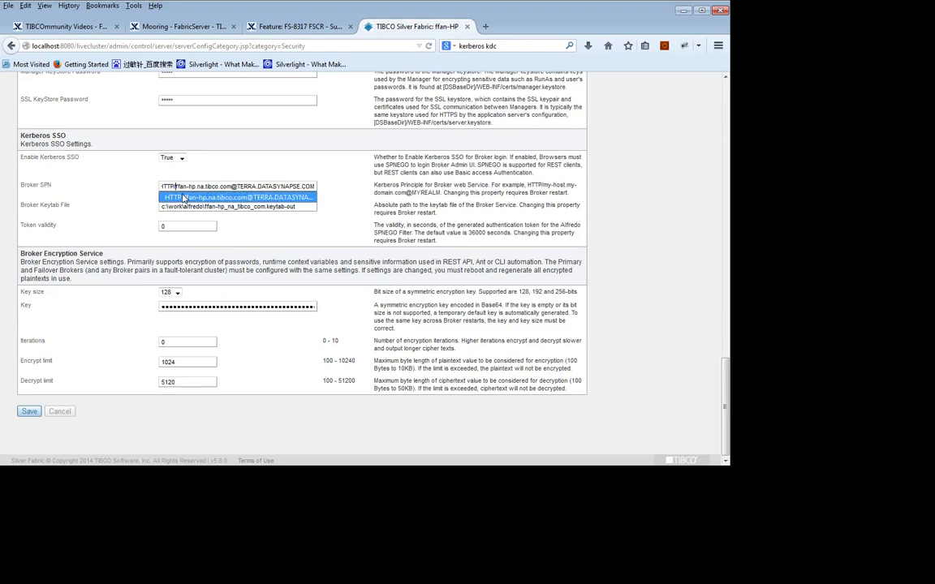
mouse_move(144, 198)
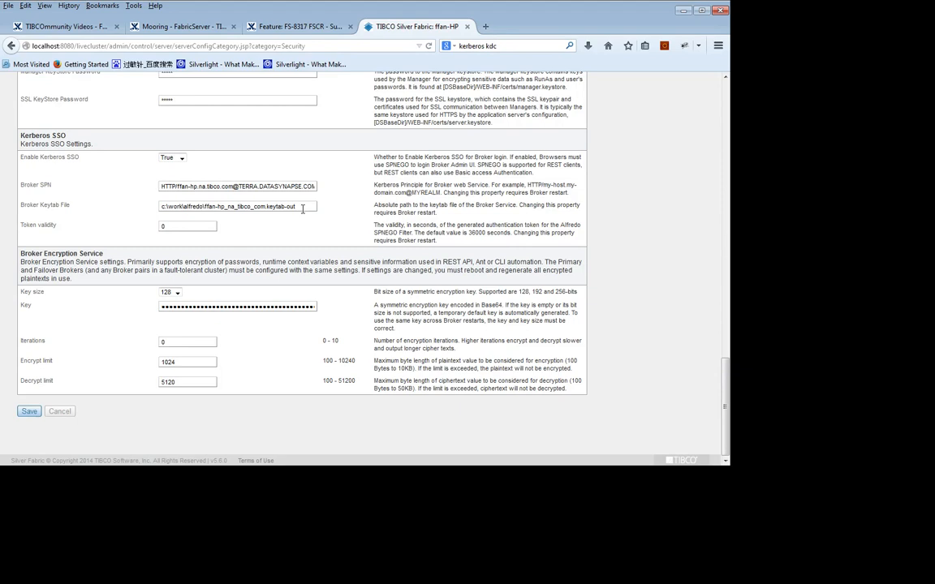
mouse_move(227, 334)
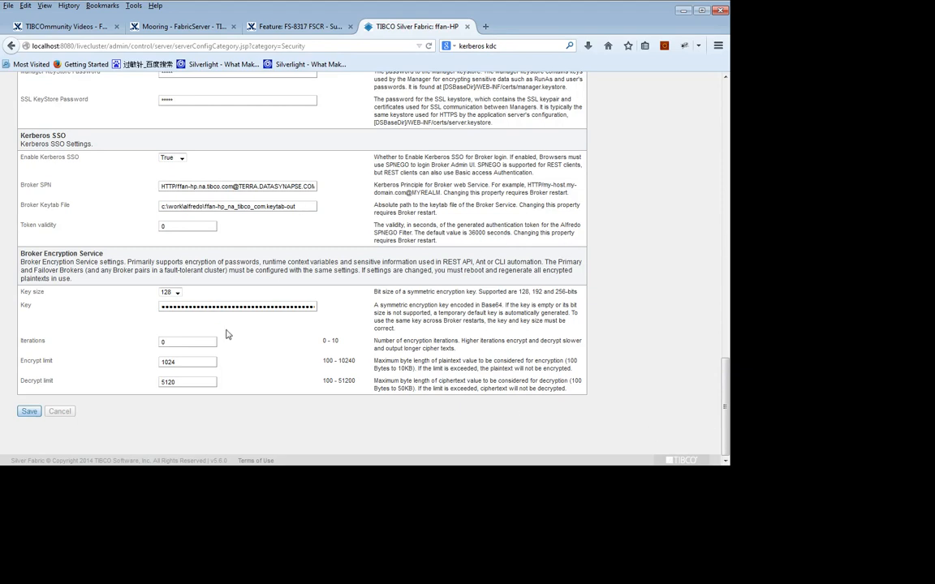
click(29, 412)
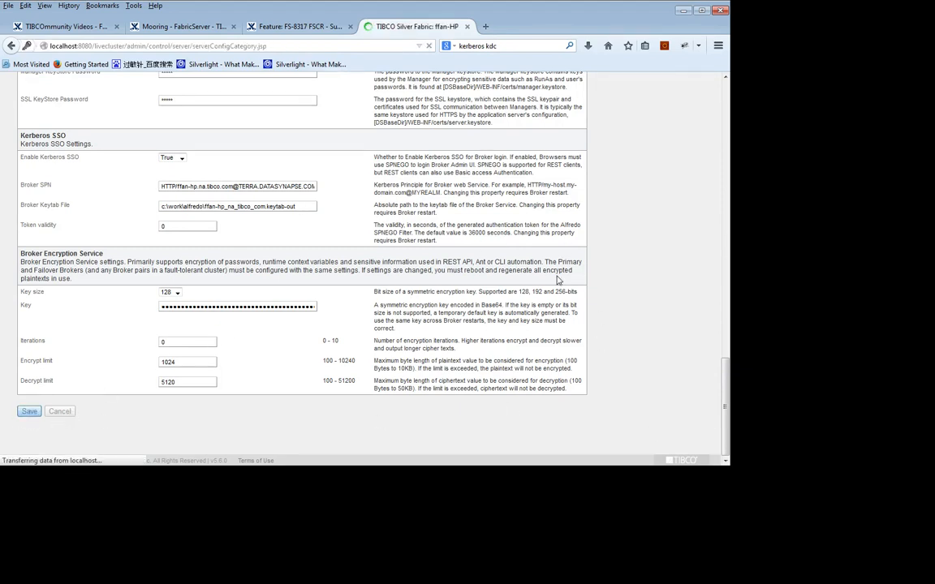
- Review the save confirmation showing Enable Kerberos SSO changed from false to true
click(29, 411)
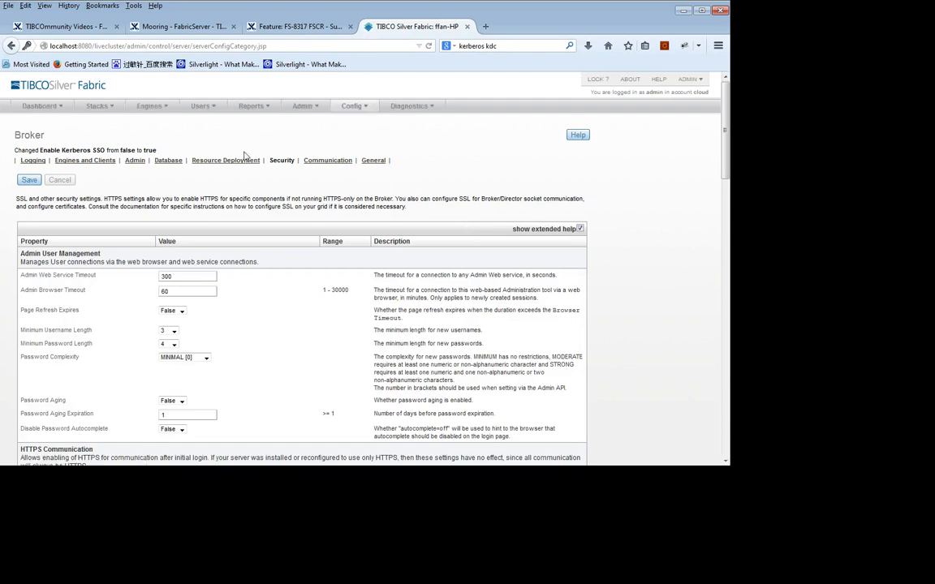
mouse_move(292, 98)
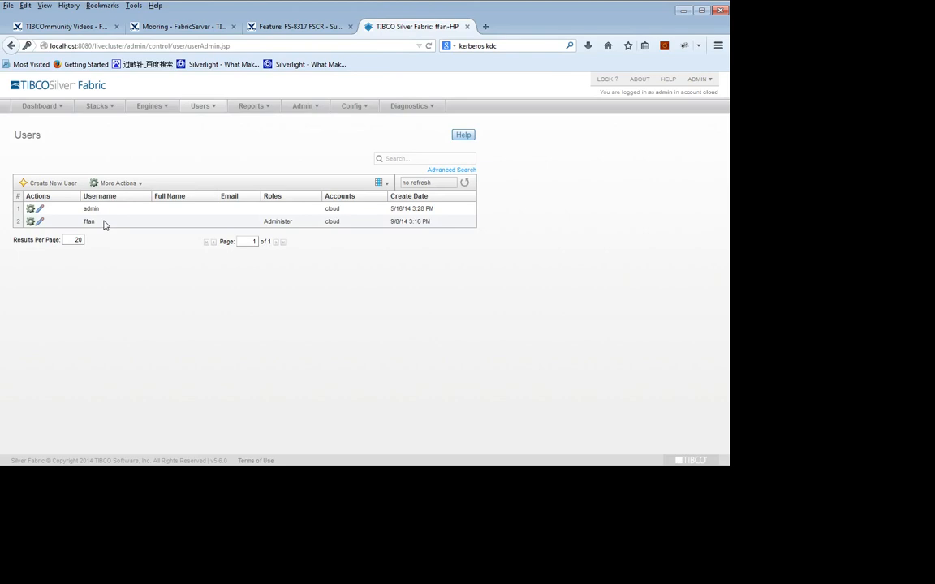
mouse_move(97, 224)
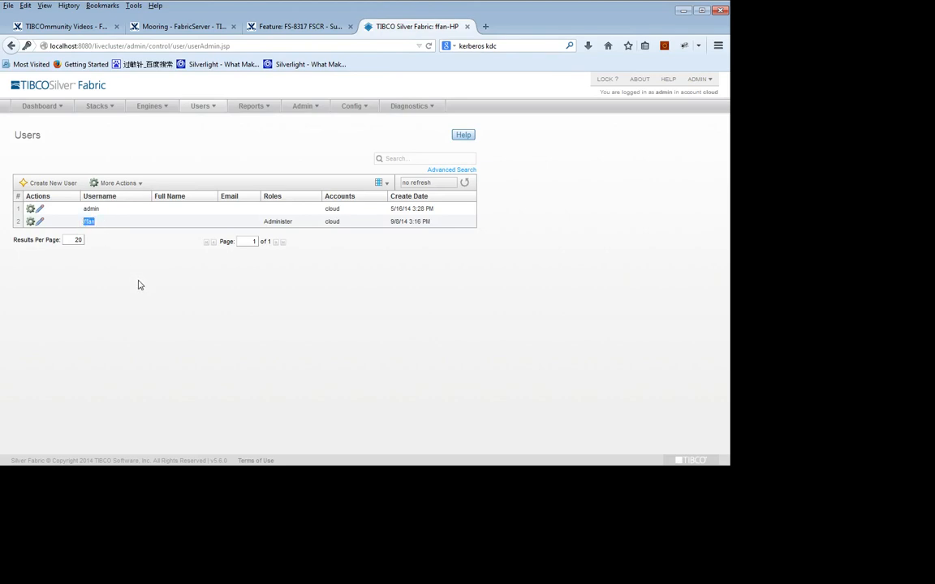
mouse_move(182, 308)
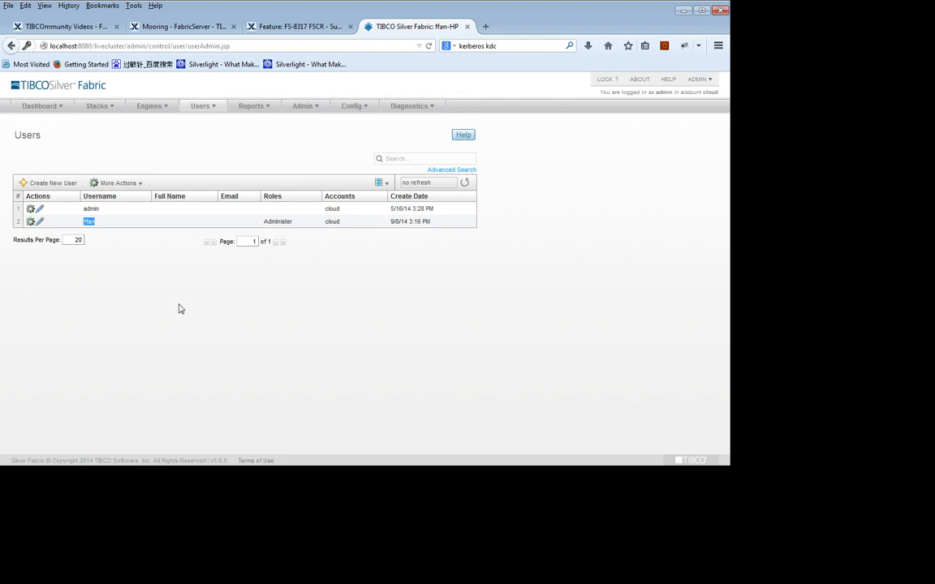
mouse_move(170, 308)
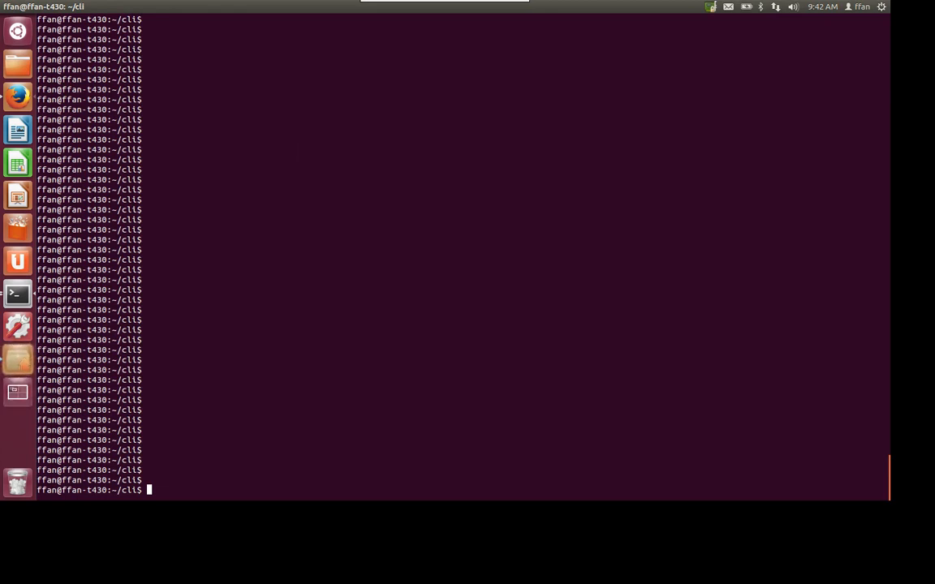
- Run kinit and submit the realm account's Kerberos password to obtain a ticket
text(kinit)
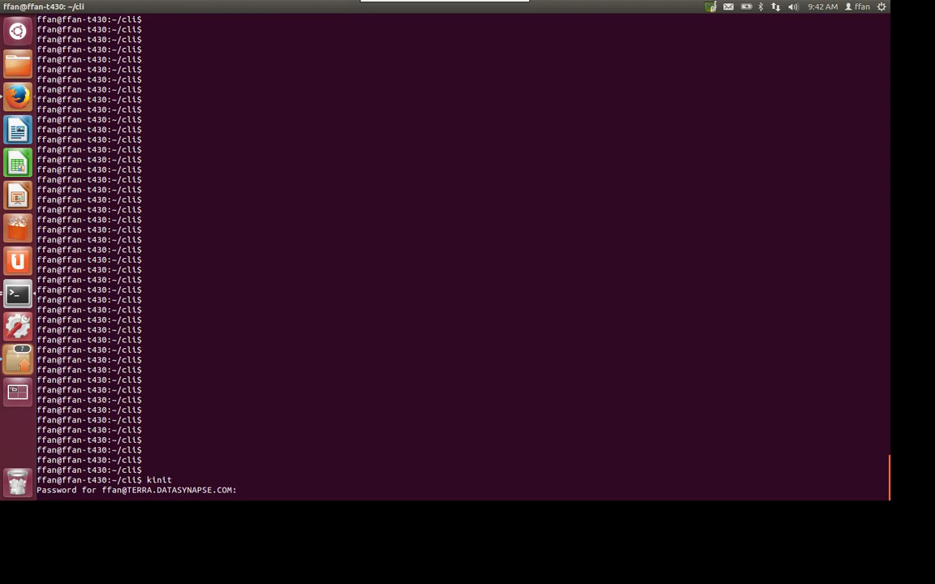
key(Return)
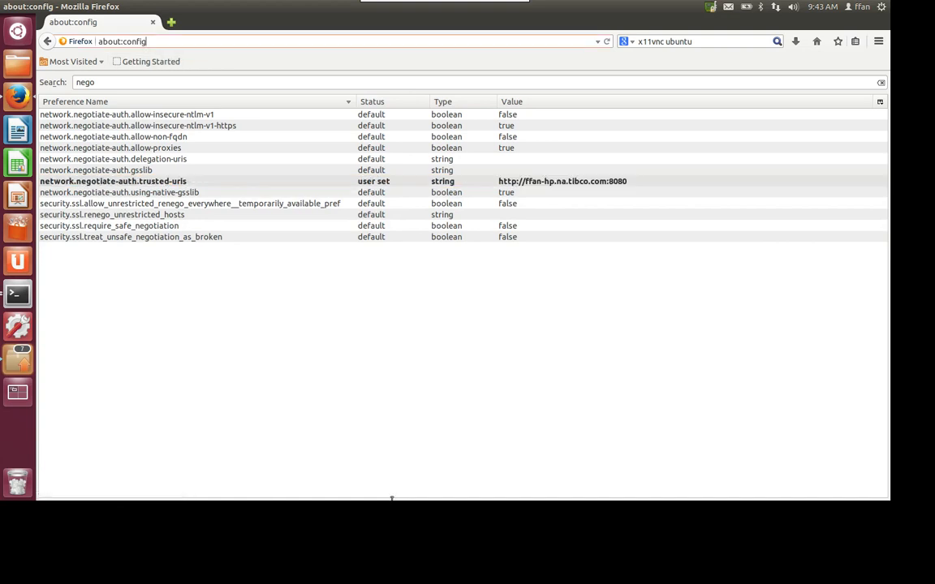
text(ab)
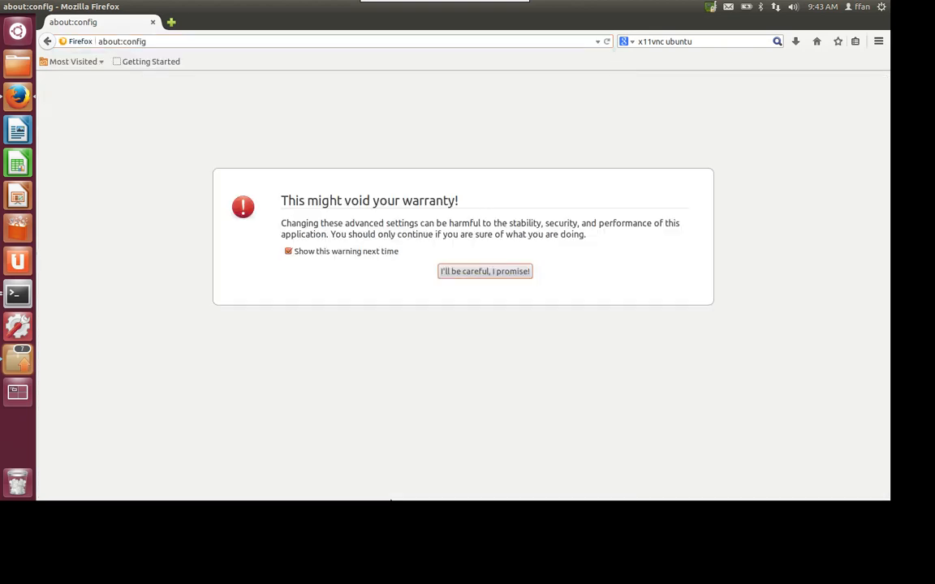
click(484, 271)
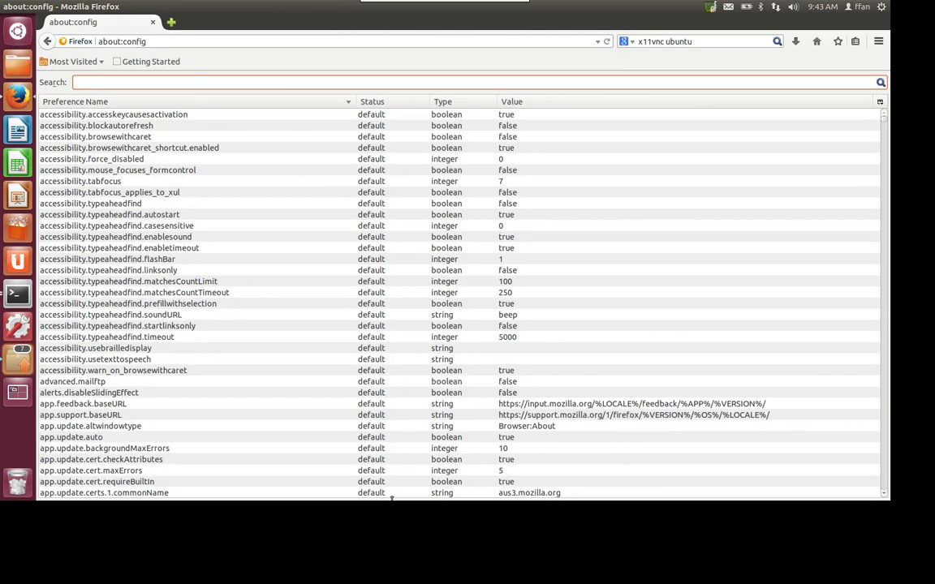
text(nego)
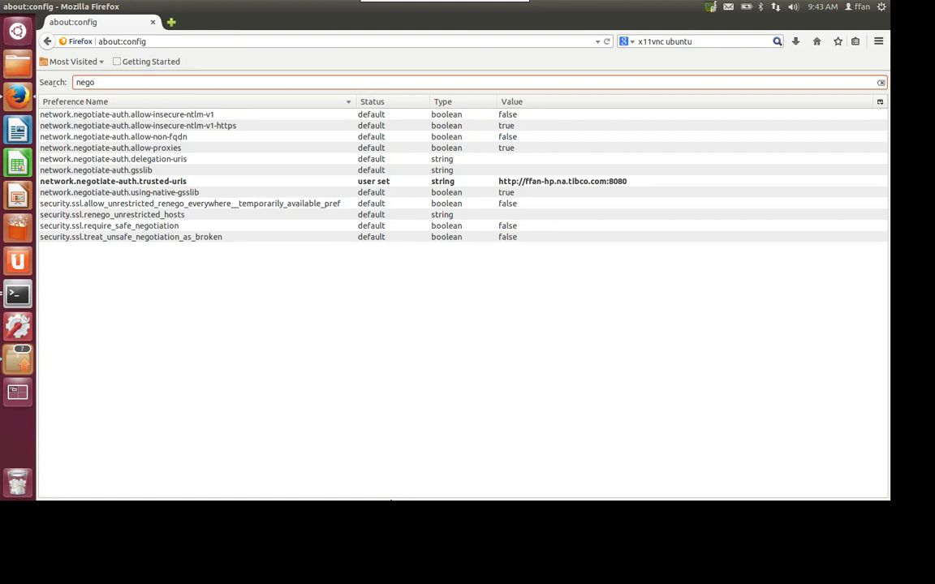
double_click(114, 181)
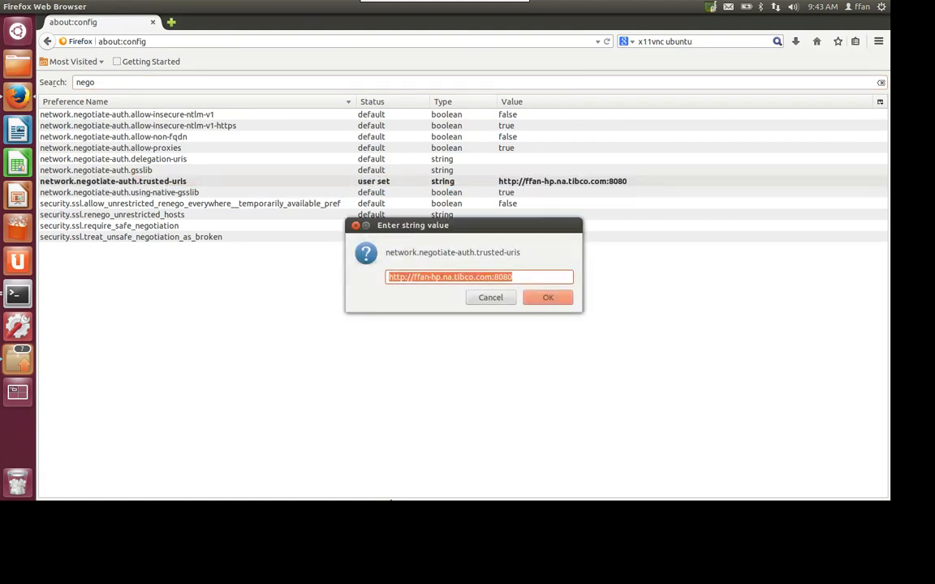
click(548, 297)
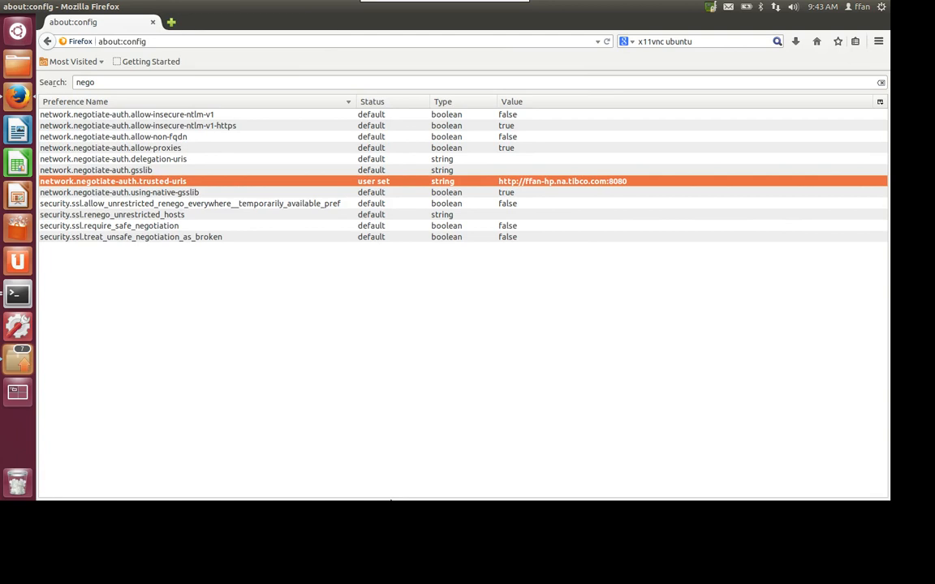
- Load the broker dashboard in a new tab, then /skyway, and show the signed-in ffan account menu
click(171, 23)
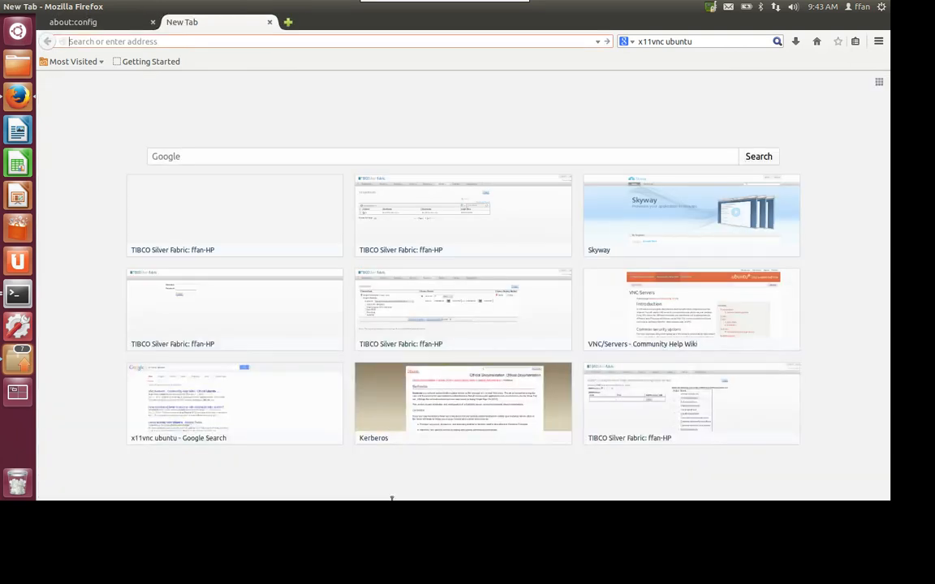
text(http)
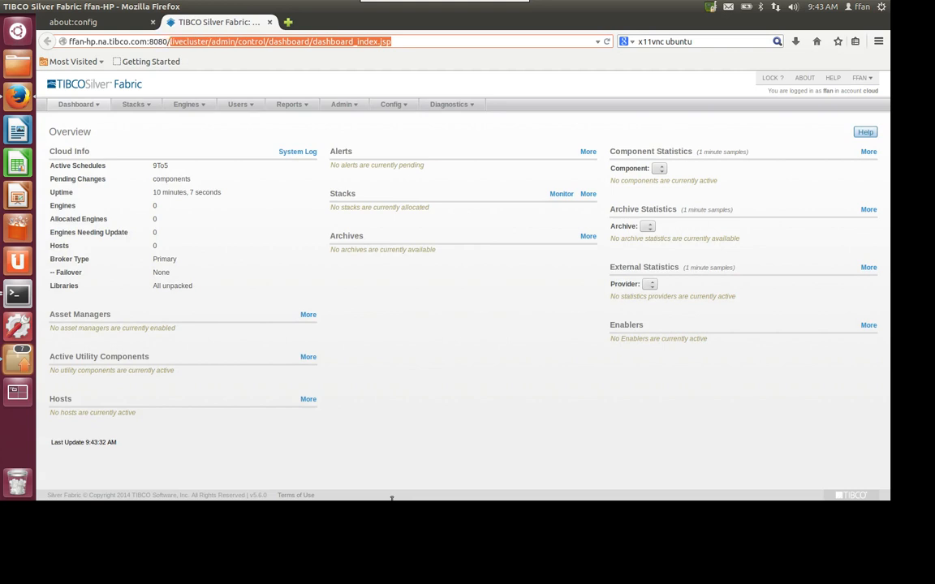
text(skyway/)
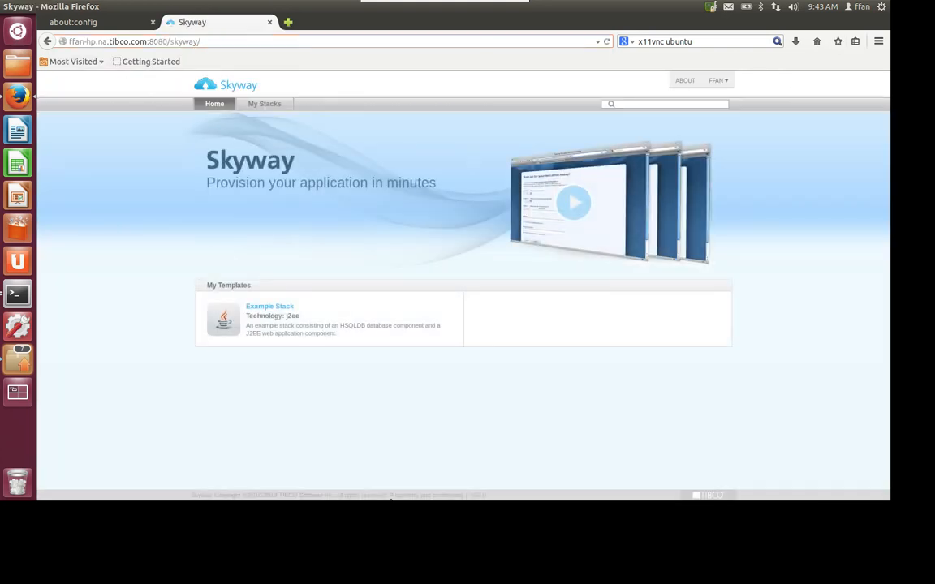
click(717, 81)
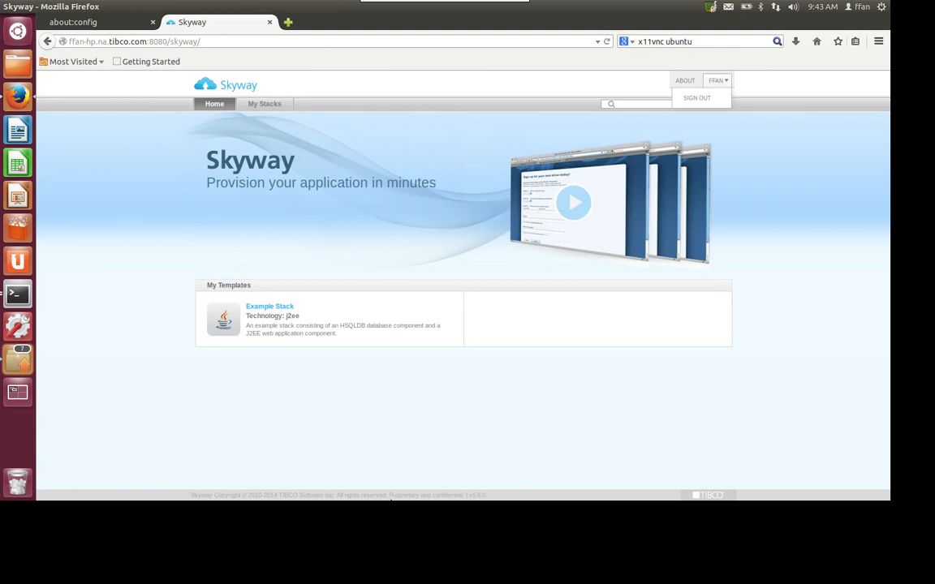
mouse_move(16, 292)
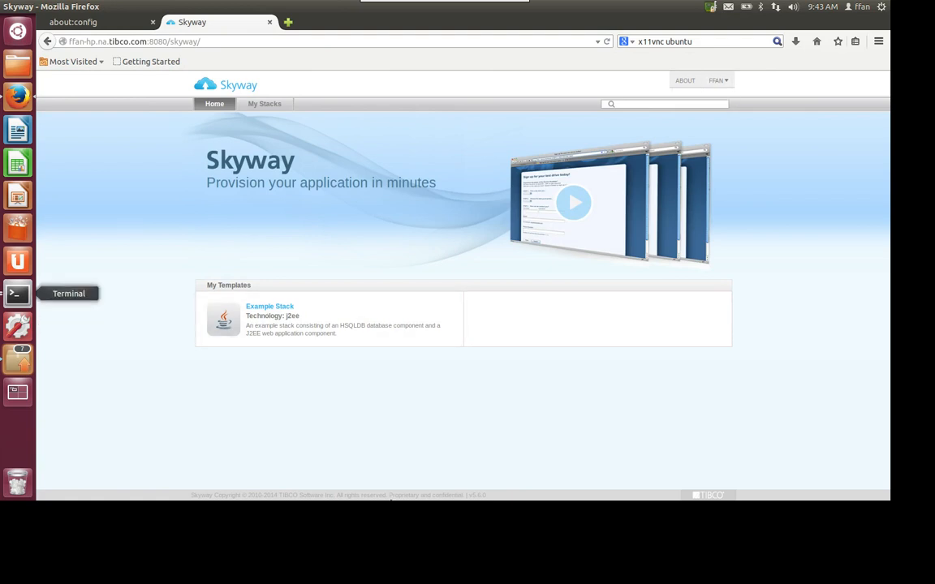
- In Terminal rerun kinit, then show the cli directory with pwd and ls
click(16, 294)
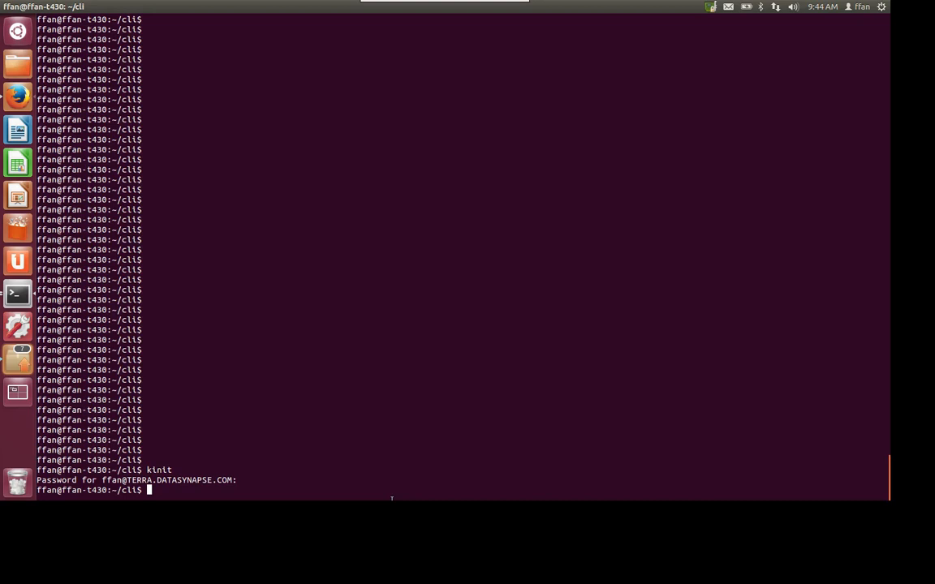
text(pwd)
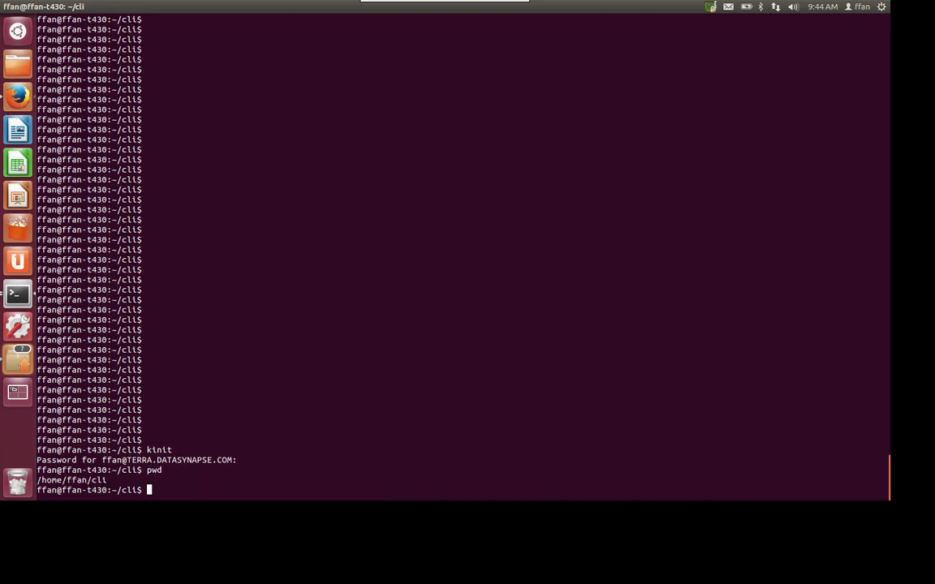
text(ls)
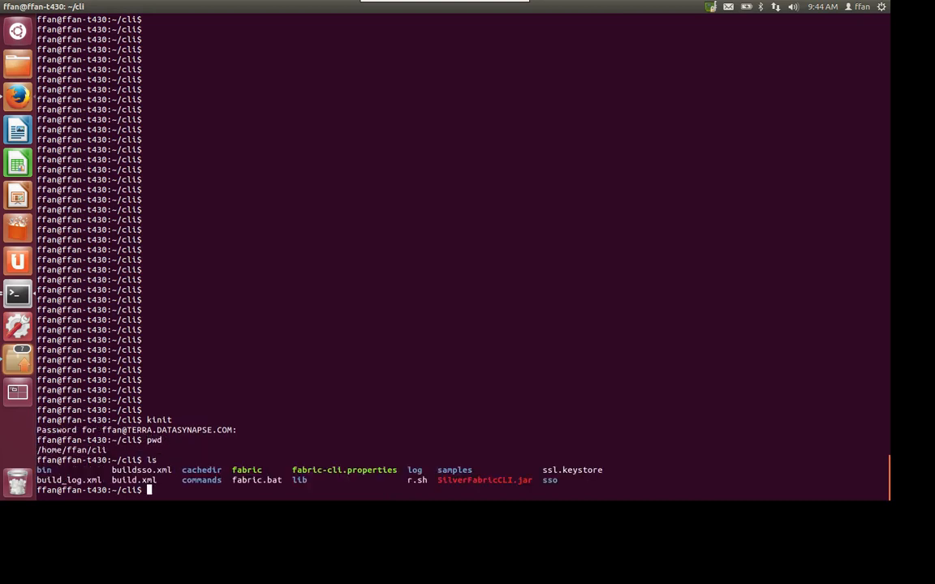
- Open fabric-cli.properties in vi to check the Kerberos SSO settings
text(vi)
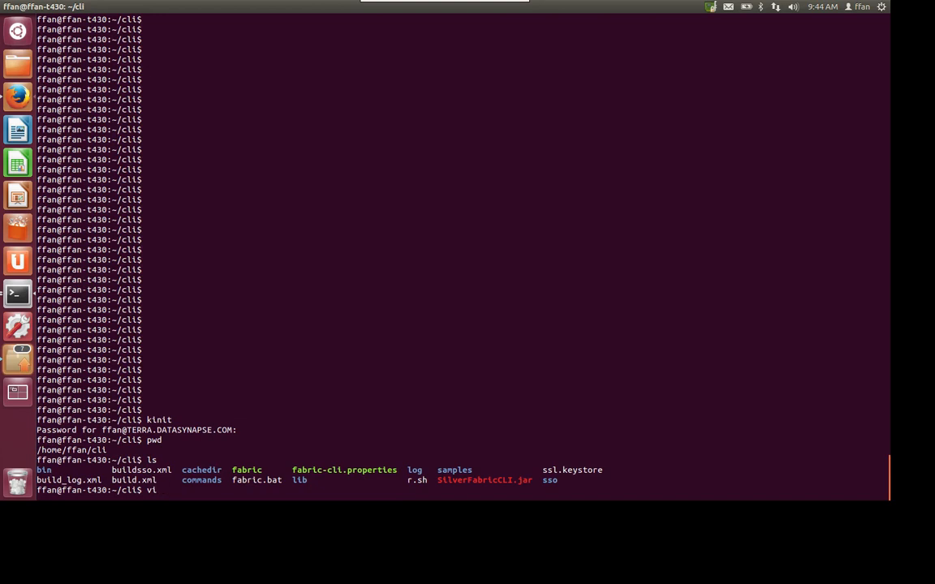
text(fa)
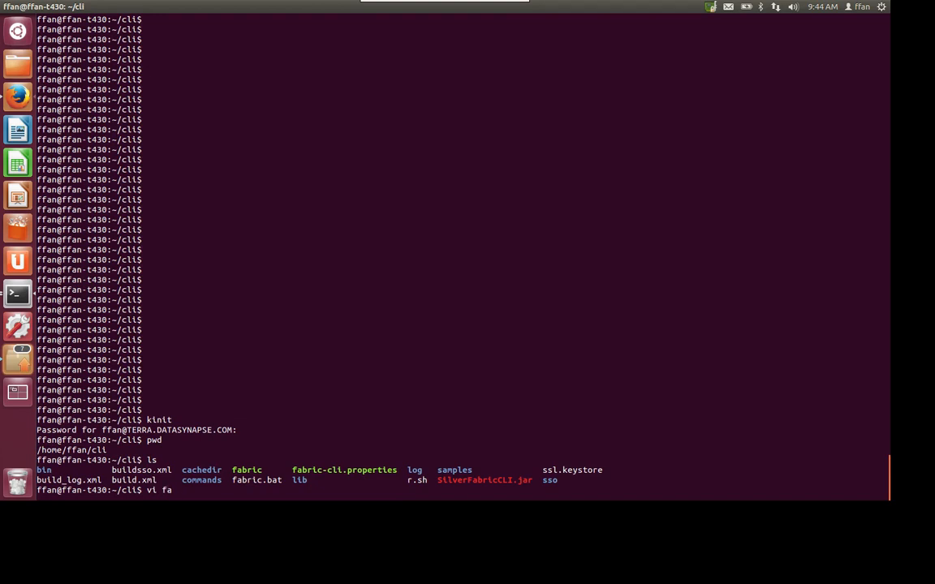
text(ric-l)
text(:)
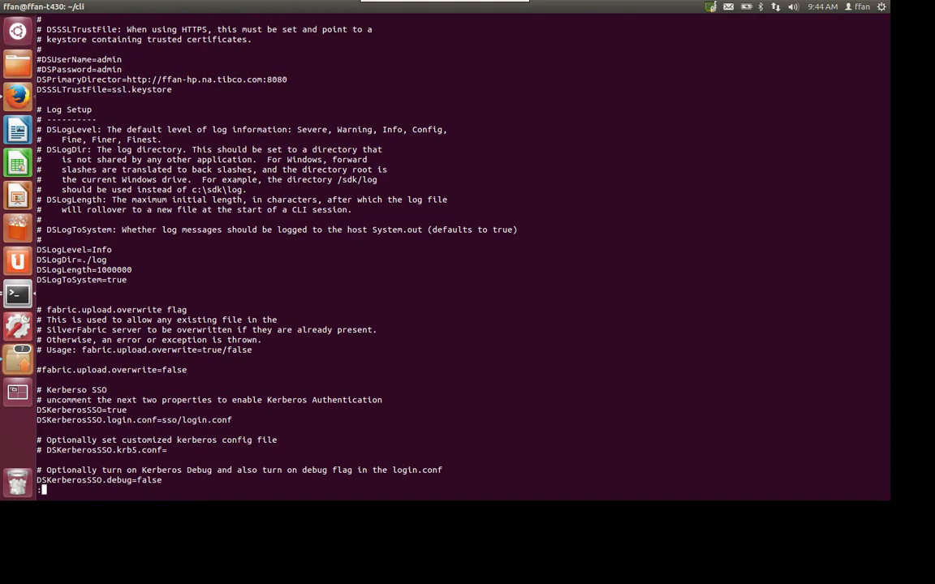
- Scroll to confirm DSKerberosSSO=true, then quit vi with :q without edits
scroll(up, 3)
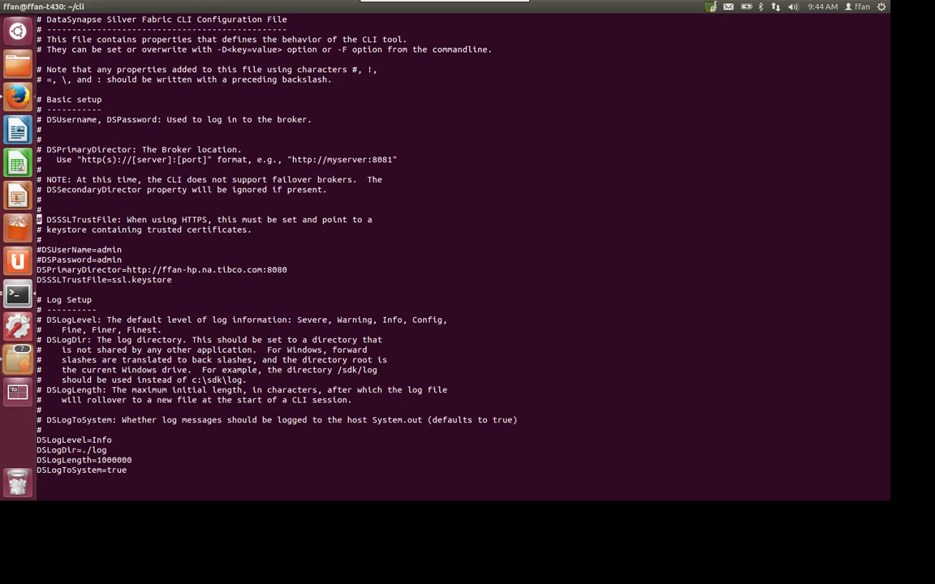
text(:q)
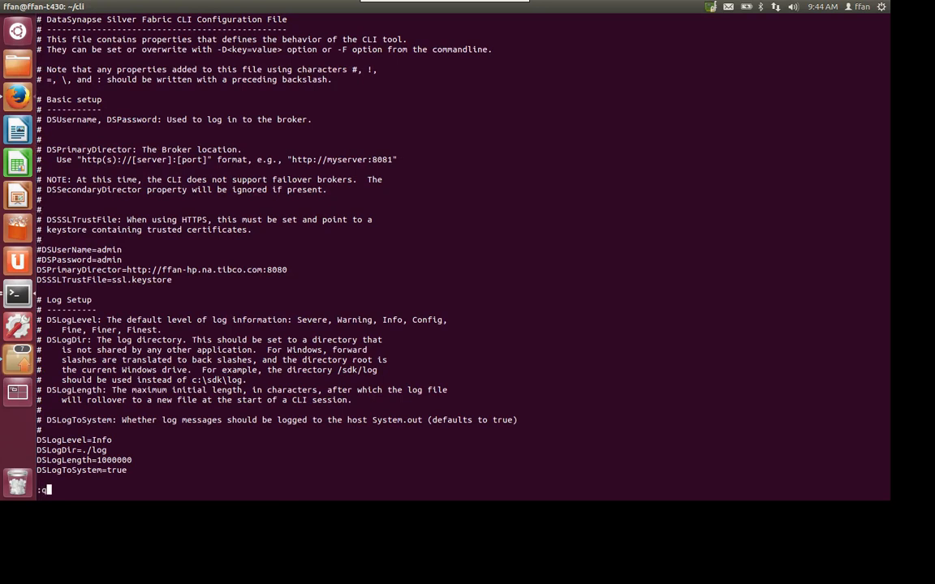
key(Return)
text(./)
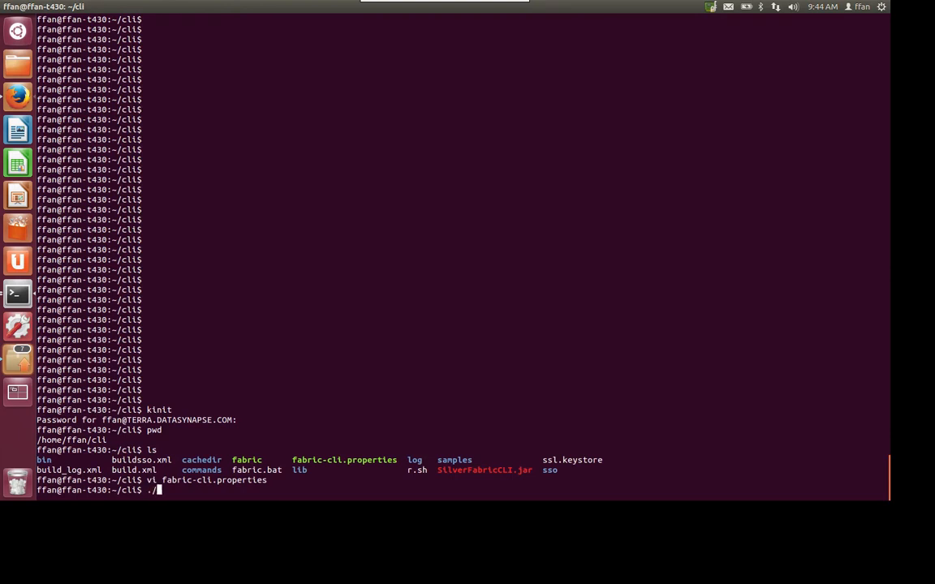
- Run ./fabric listStacks, listing four published, stopped stacks via the Kerberos ticket
text(fabric)
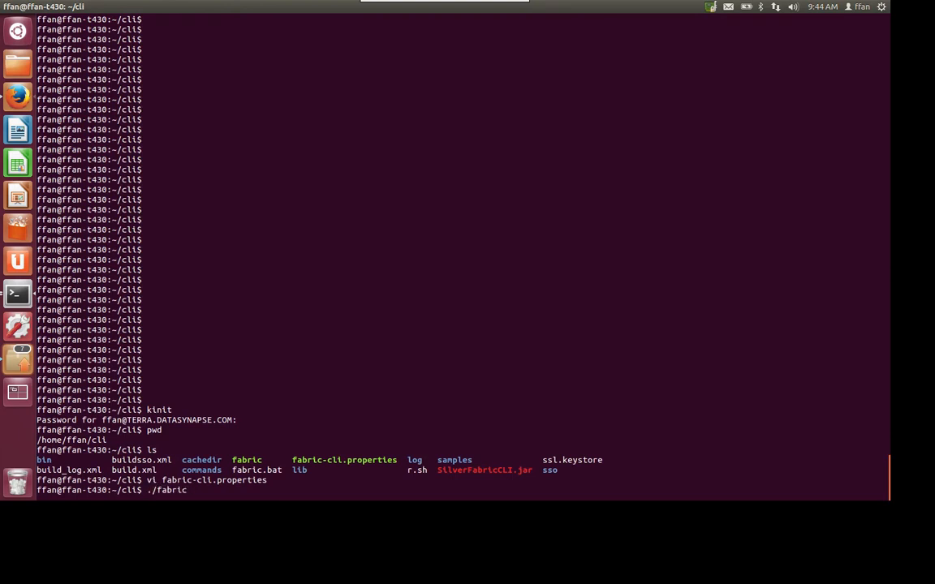
text(lists)
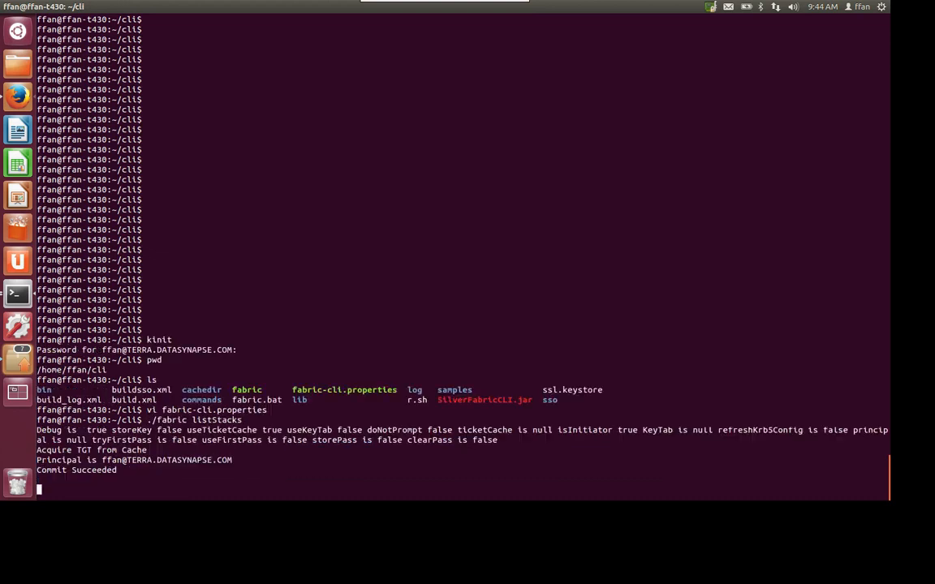
key(Return)
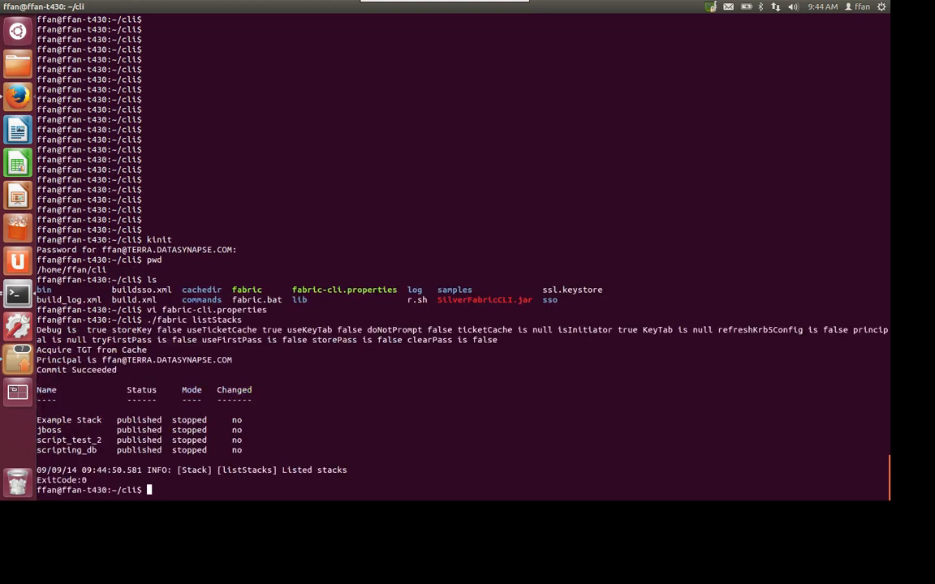